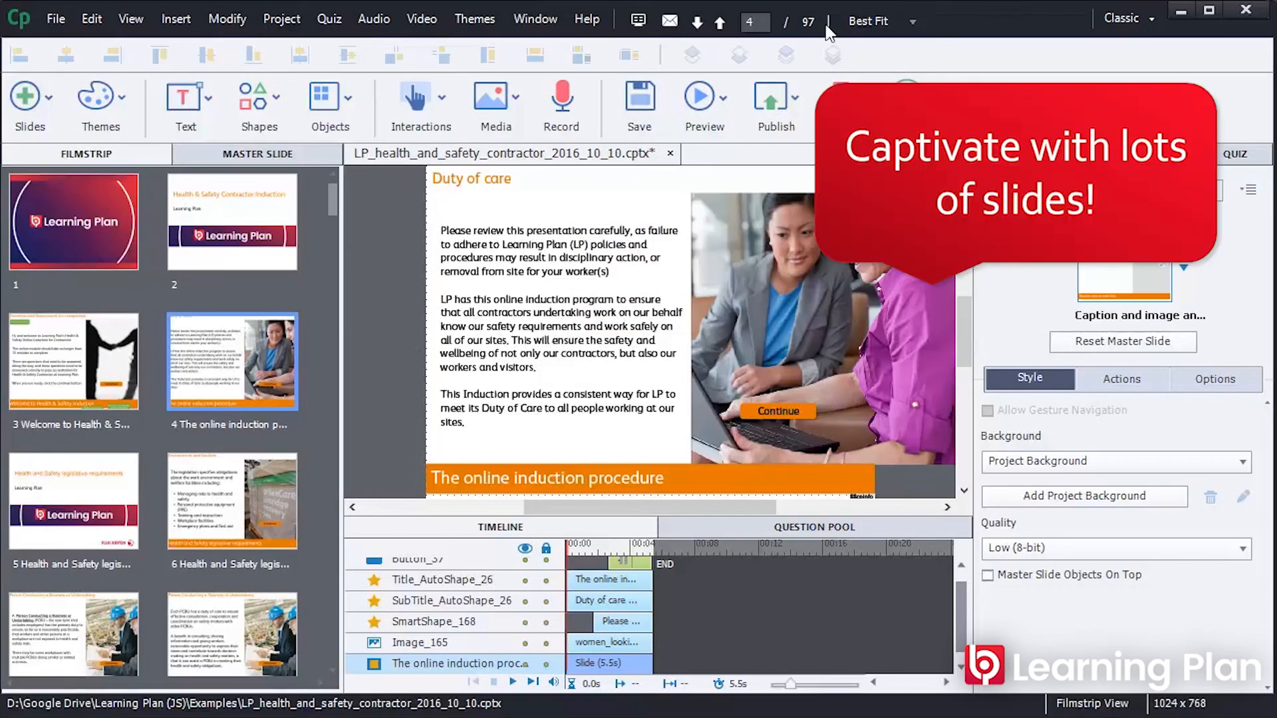
pyautogui.moveTo(808, 26)
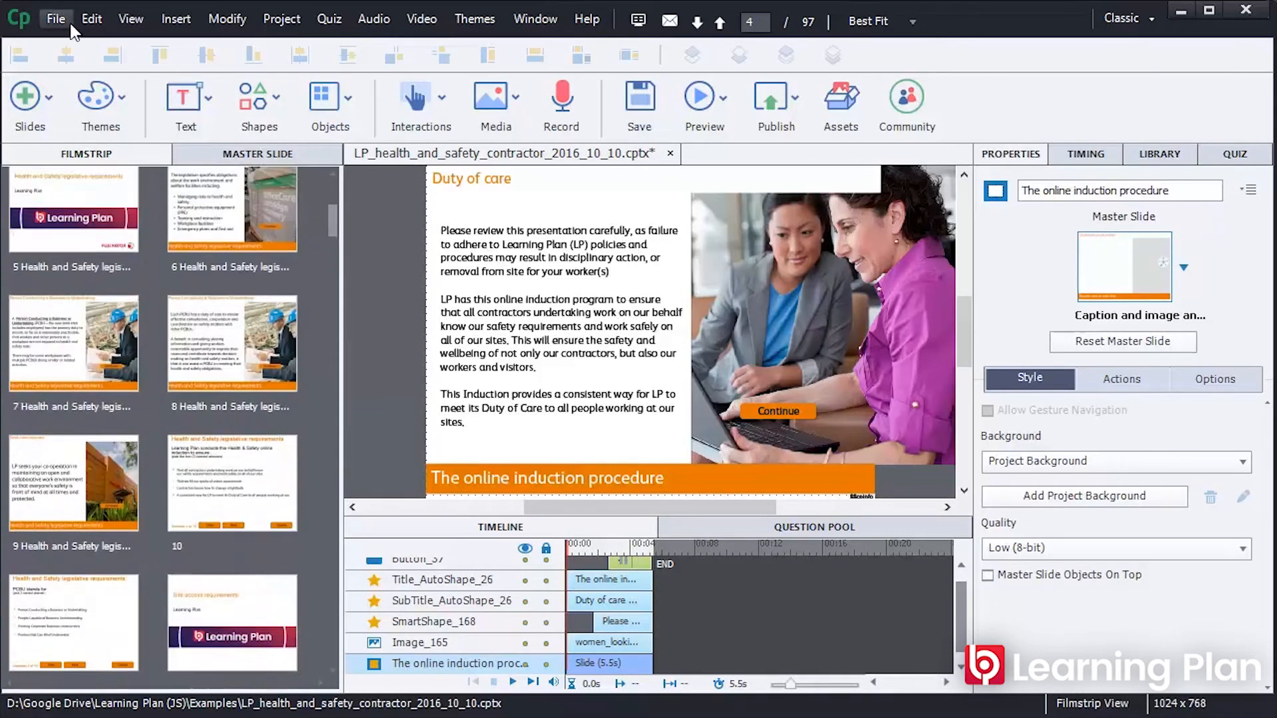
# - Publish all slides as a Word handout with captions, objects and questions, and view the output
pyautogui.click(56, 20)
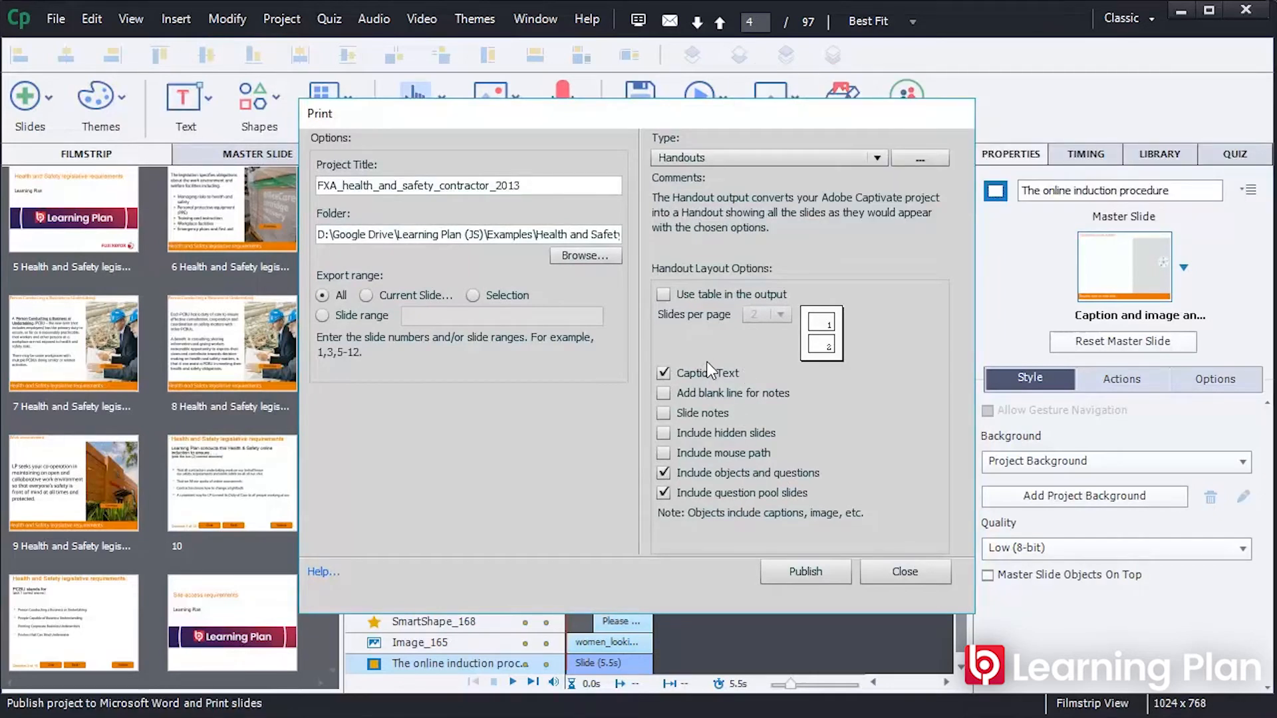
pyautogui.click(803, 571)
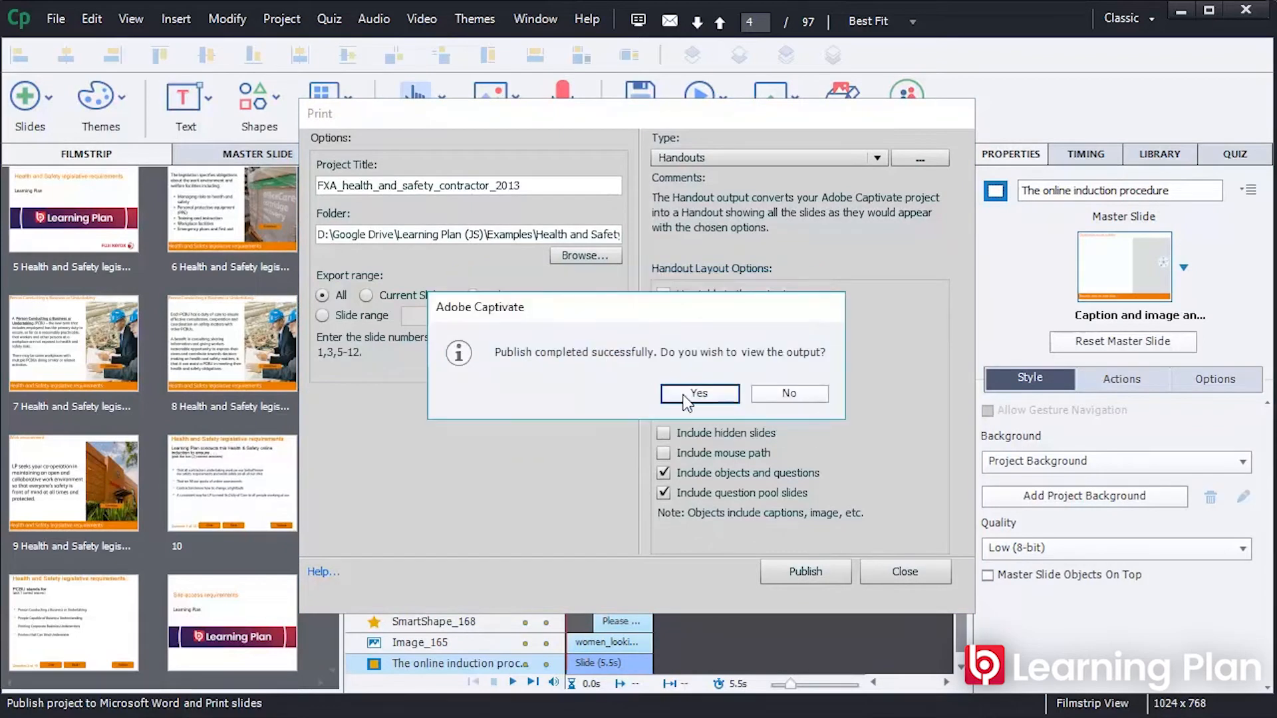
pyautogui.click(699, 394)
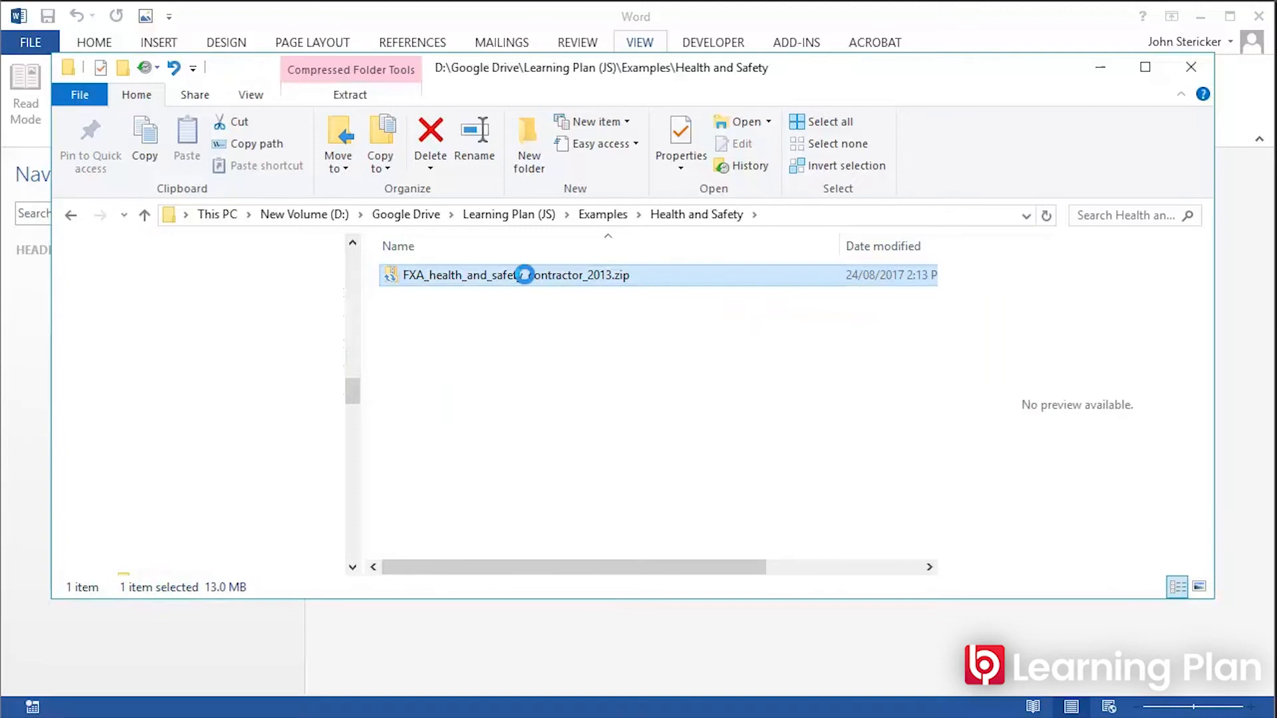
# - Rename the invalid handout zip to FXA_health_and_safety_contractor_2013.doc and open it in Word
pyautogui.doubleClick(513, 274)
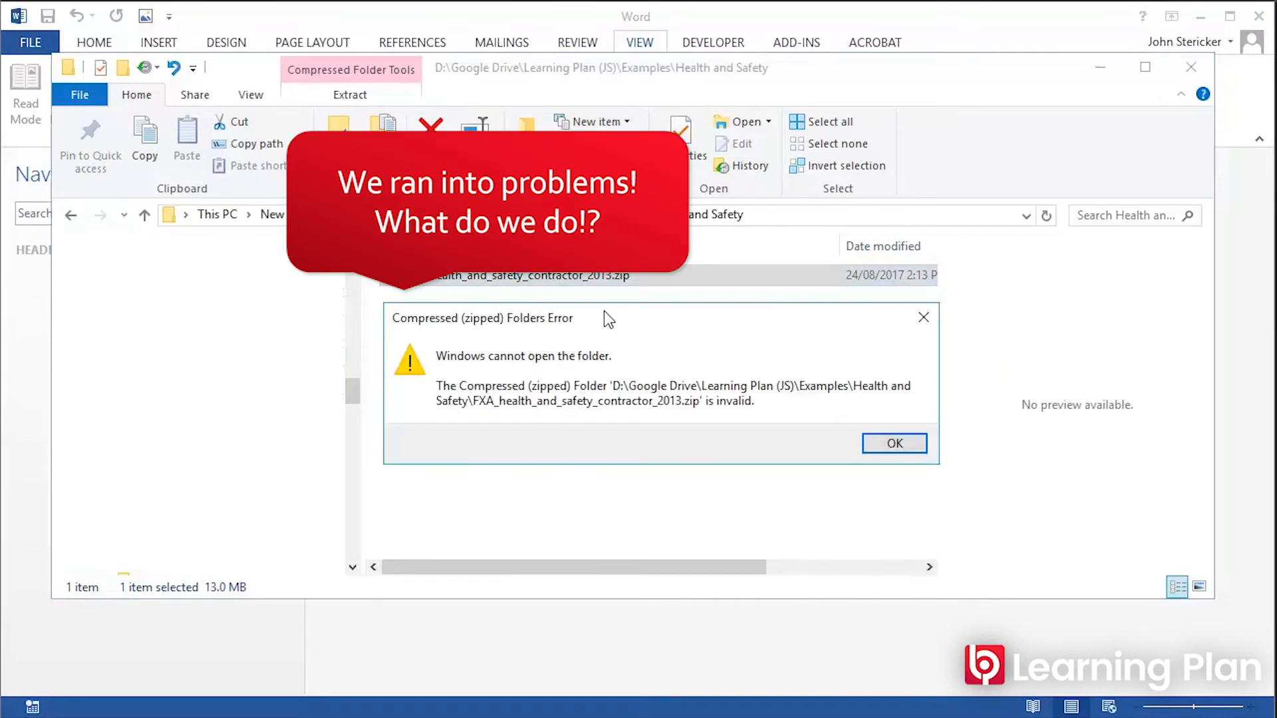
pyautogui.click(894, 443)
pyautogui.write('doc')
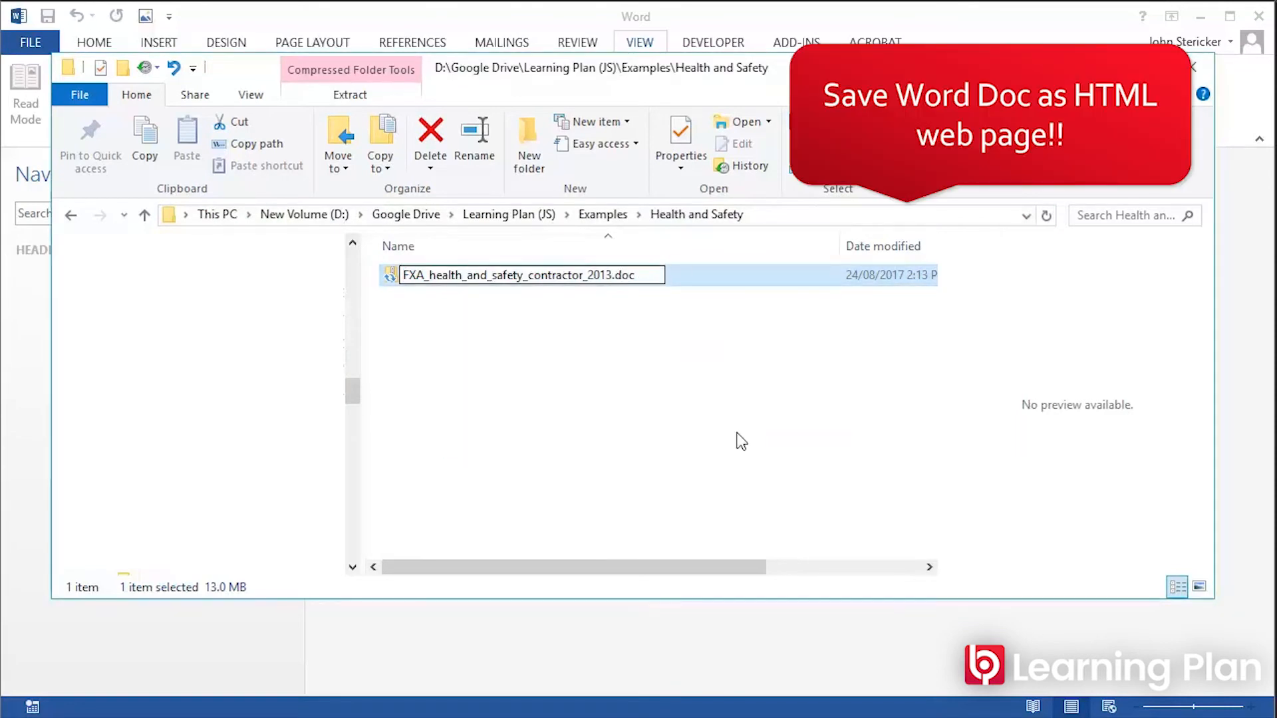
pyautogui.click(522, 274)
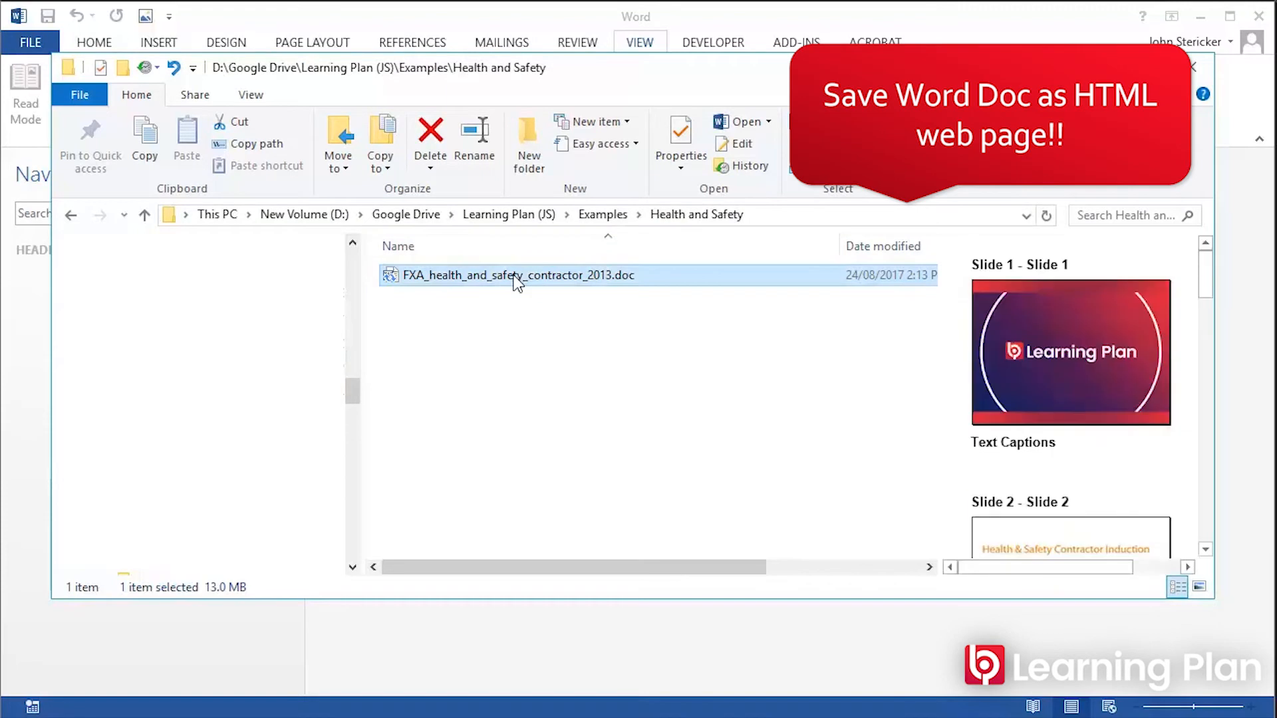
pyautogui.doubleClick(516, 274)
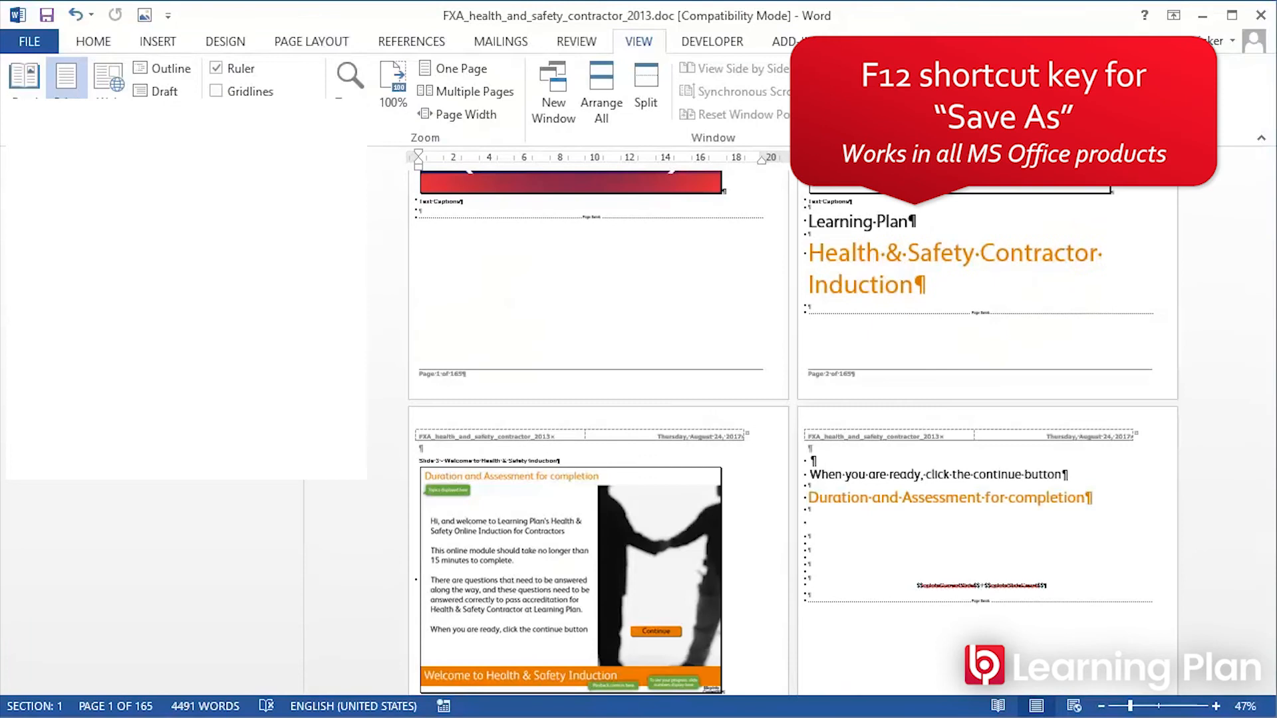
# - Save the handout as a Web Page (*.htm;*.html) in the Health and Safety folder
pyautogui.press('f12')
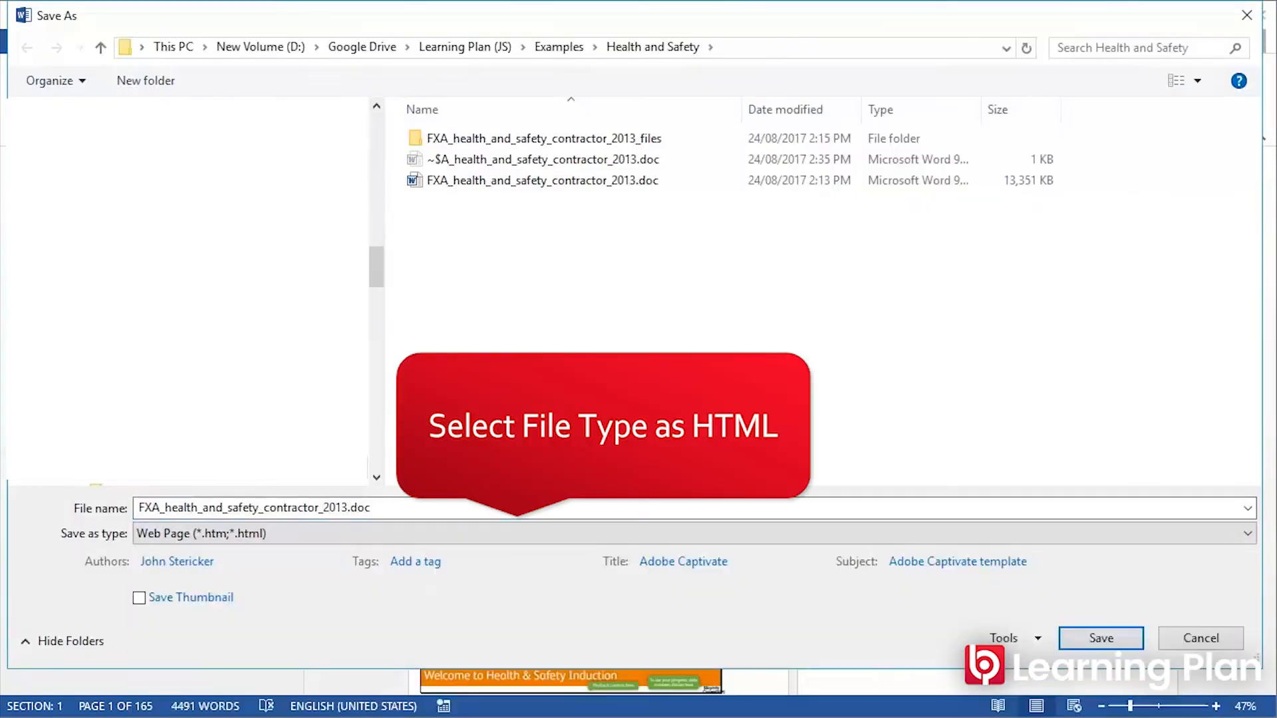
pyautogui.click(1100, 638)
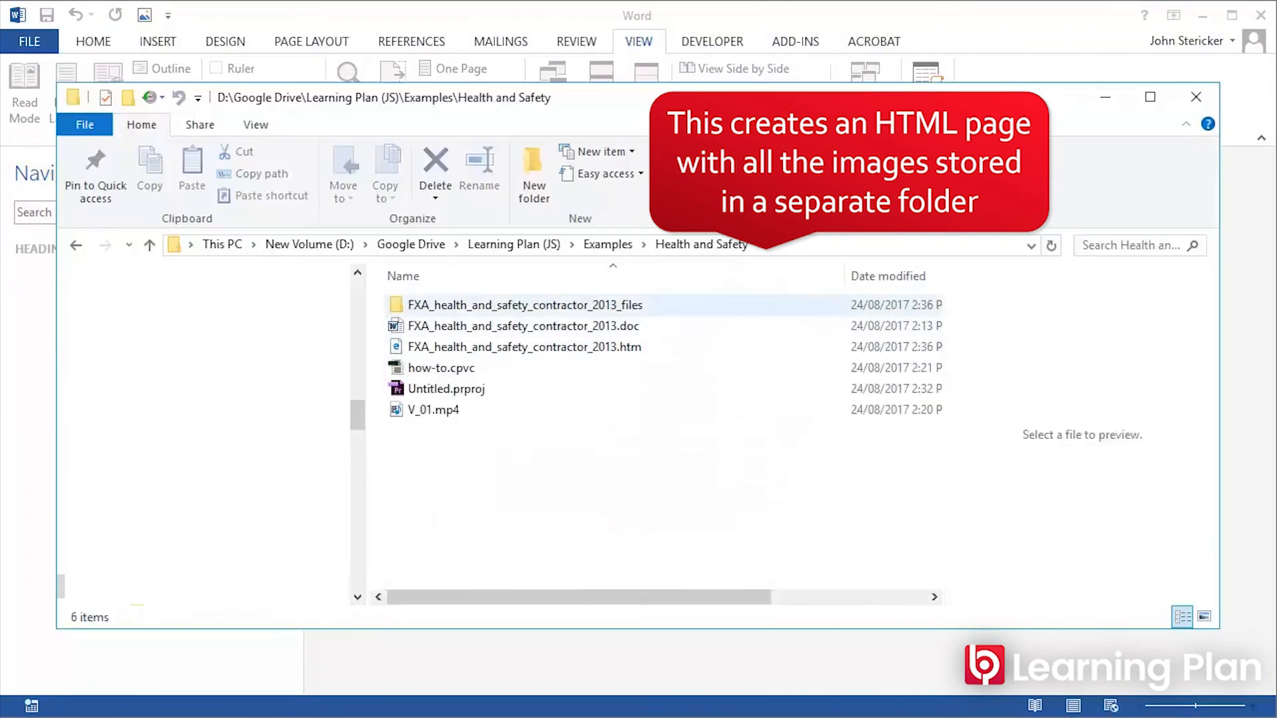
# - Open the FXA_health_and_safety_contractor_2013_files folder of exported slide images
pyautogui.doubleClick(524, 305)
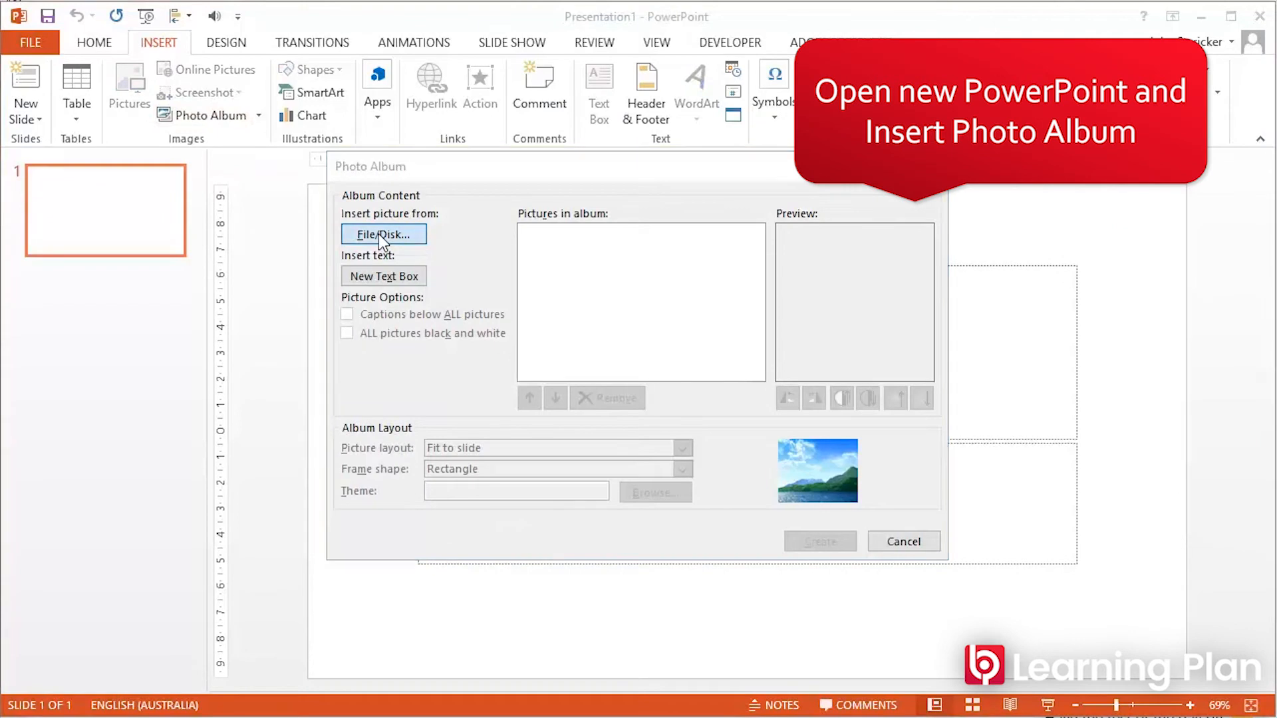
# - Add one column of images from the _files folder, 97 pictures image008–image193, to the album
pyautogui.click(383, 234)
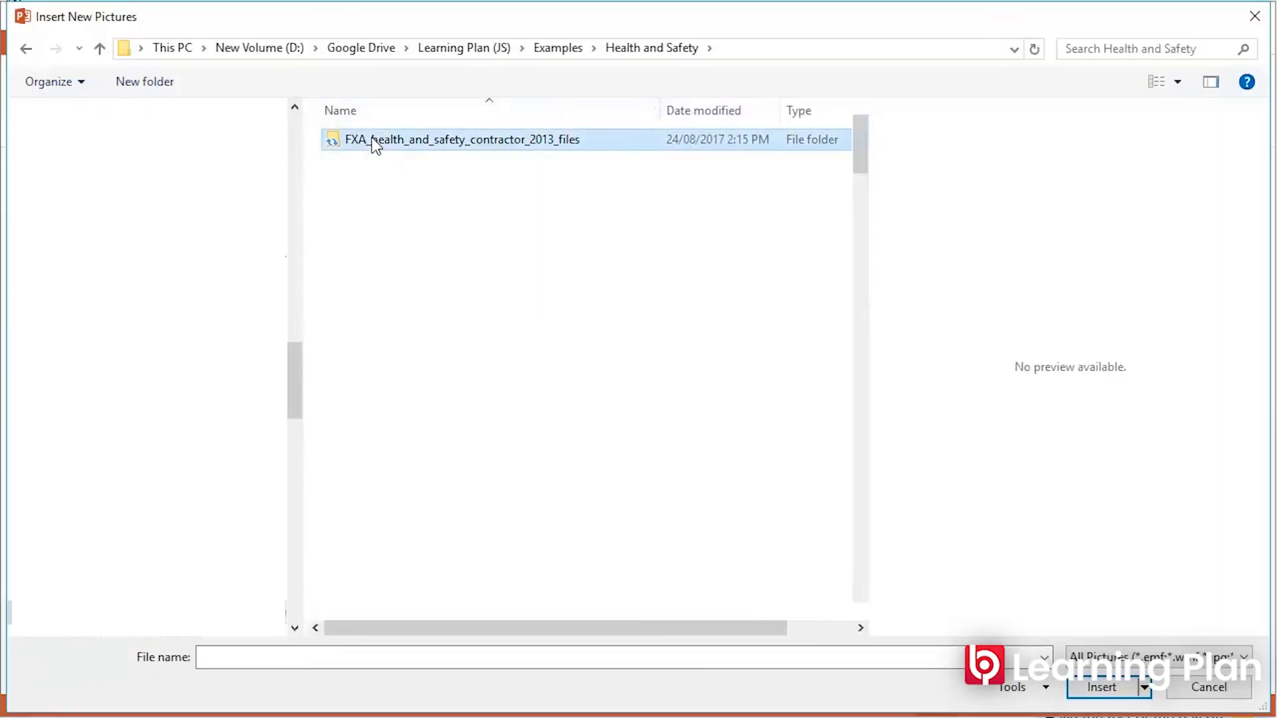
pyautogui.doubleClick(461, 140)
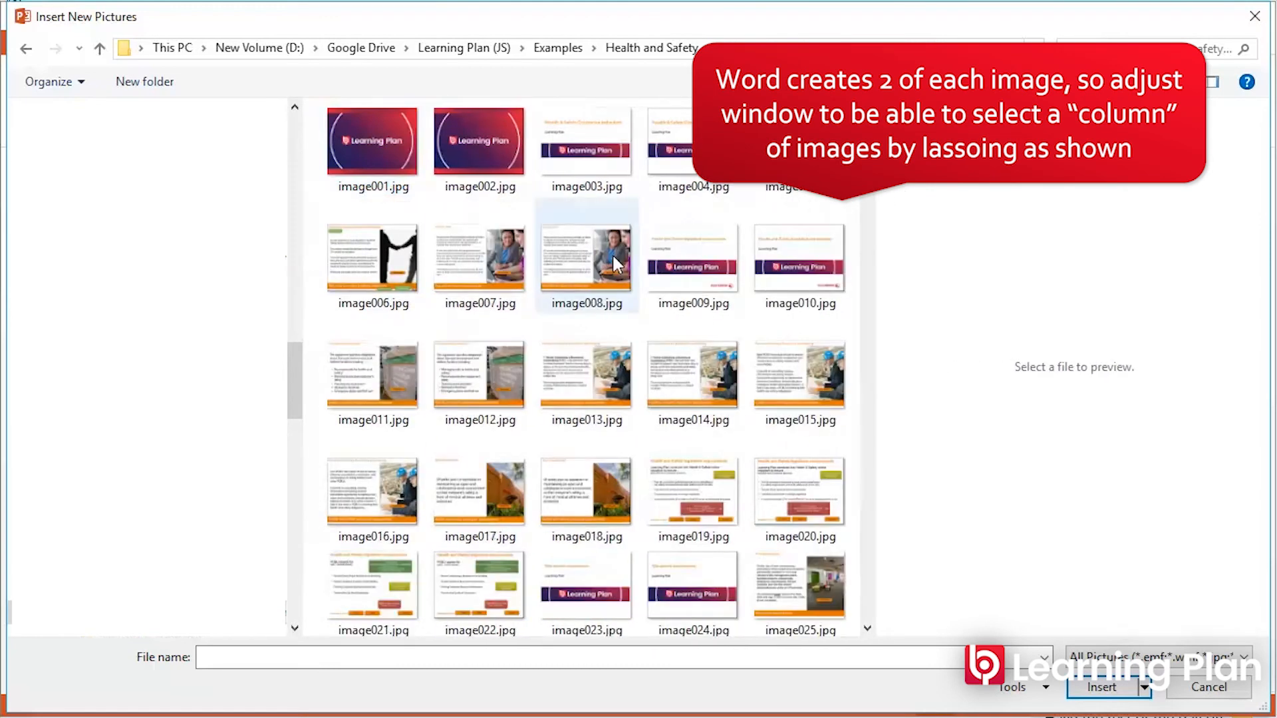
pyautogui.click(585, 257)
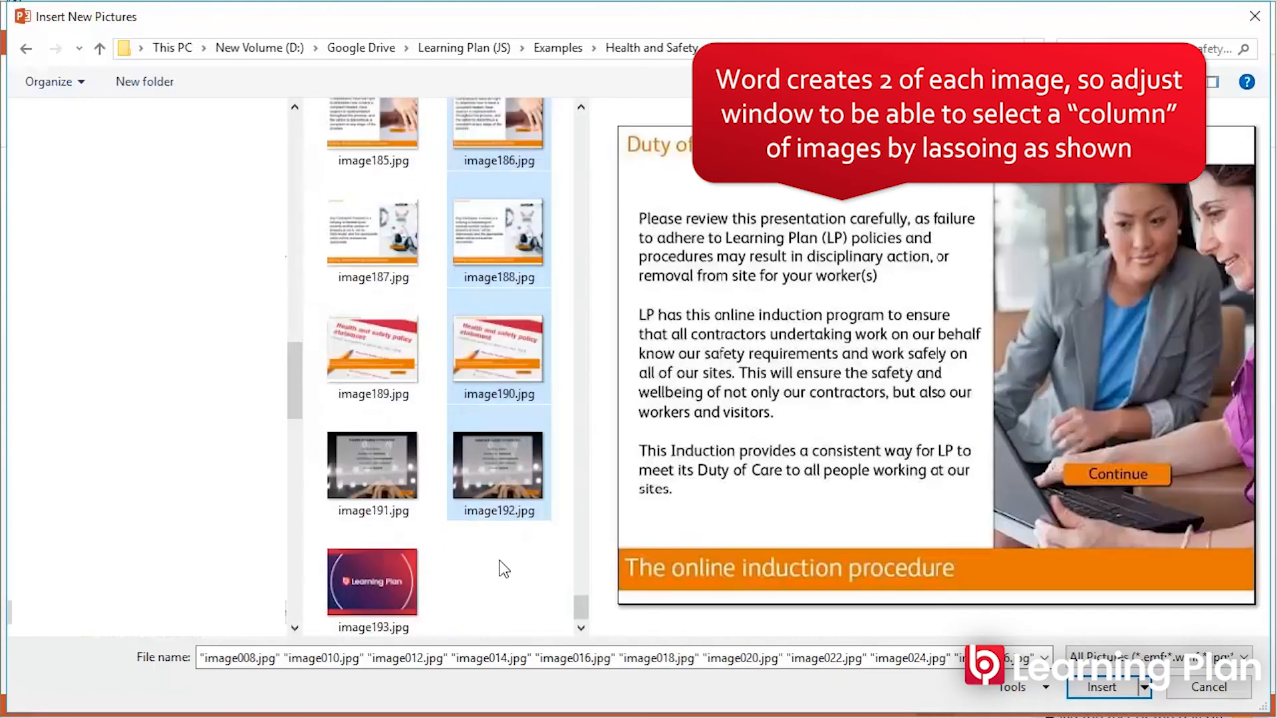
pyautogui.click(373, 580)
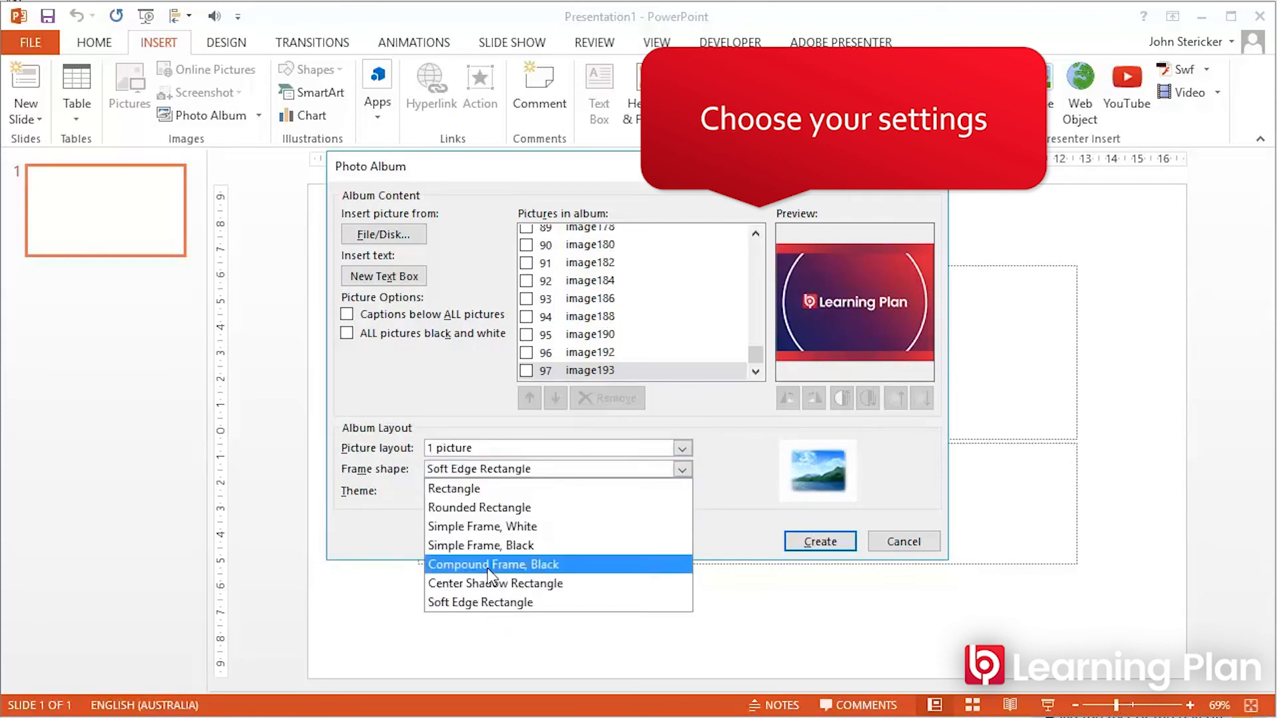
# - Create the album with 2 pictures per slide and Rectangle frames, giving a 49-slide presentation
pyautogui.click(479, 507)
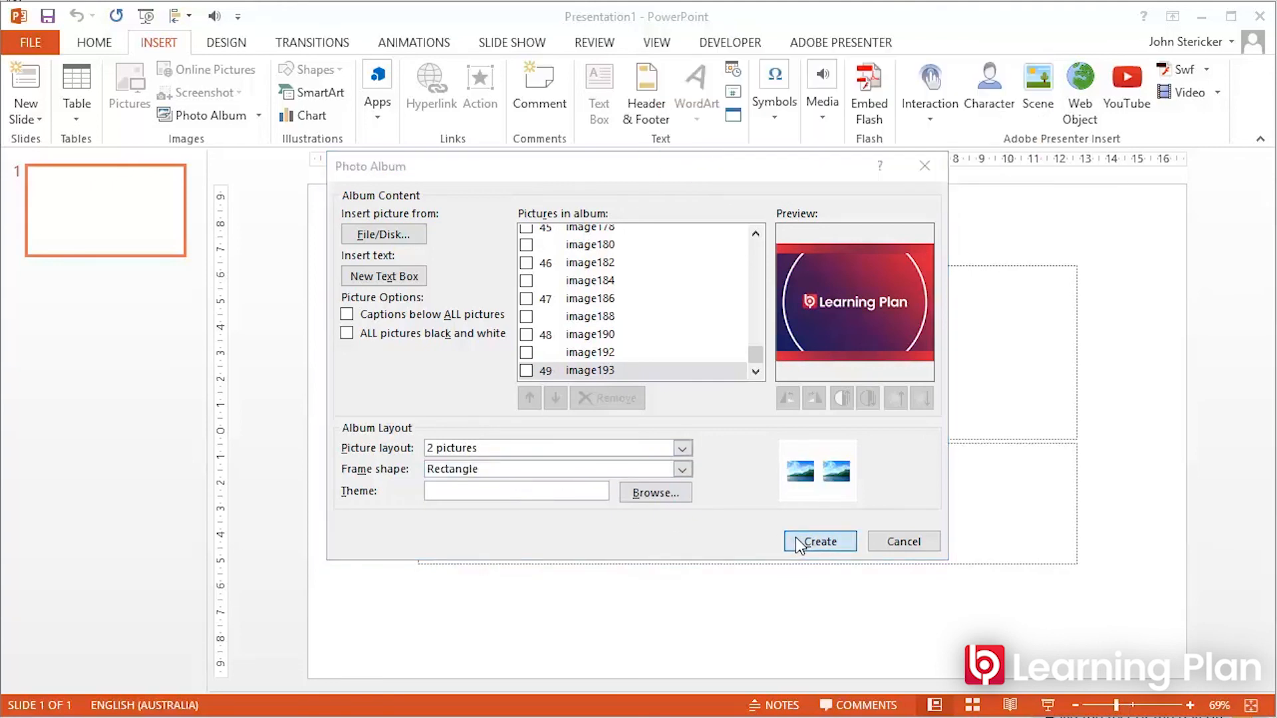
pyautogui.click(820, 541)
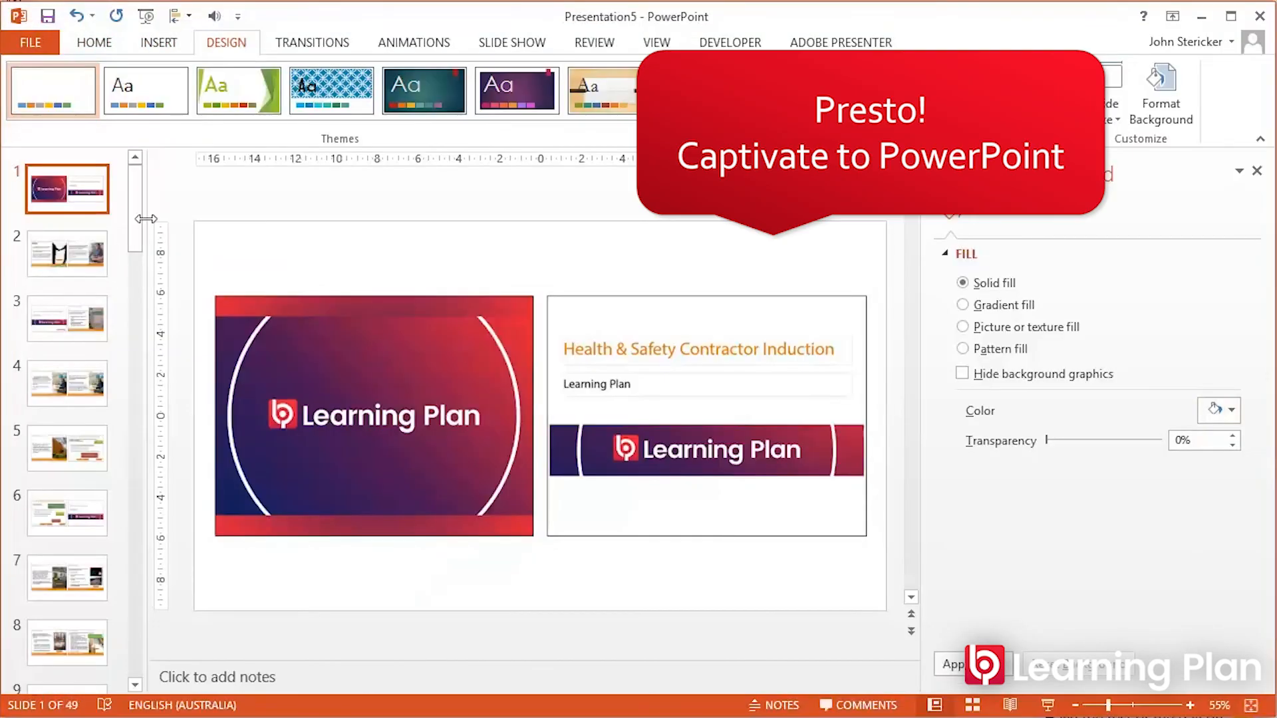